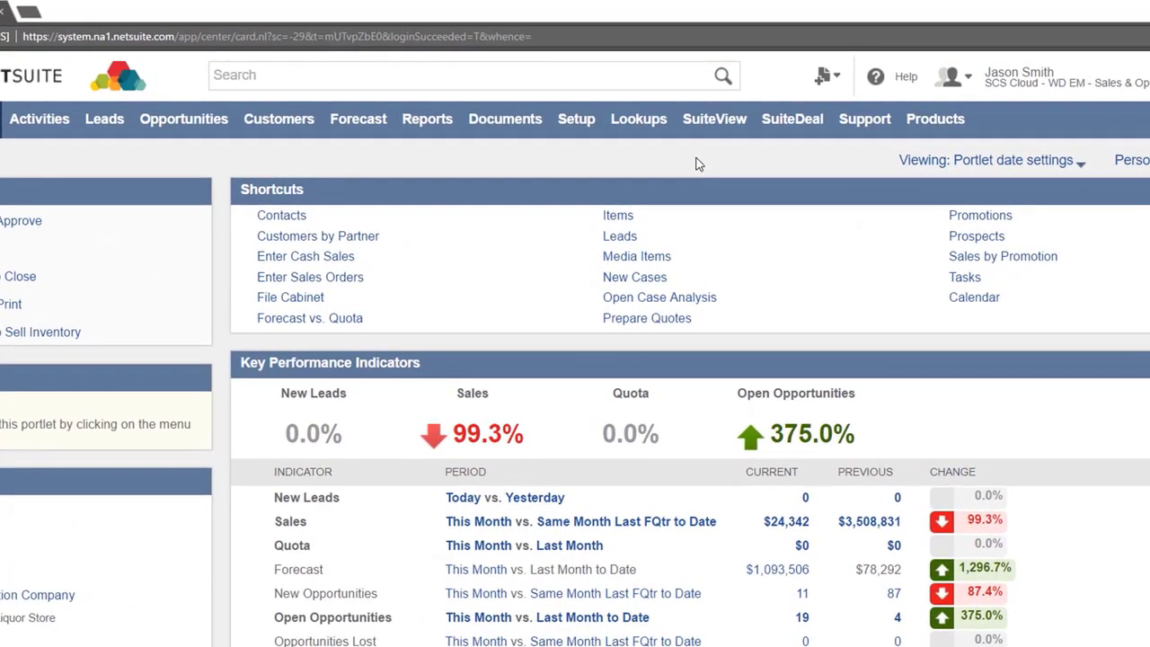
Run a global search for "it: lodge jacket" to list the Lodge Jacket item variants.
{"action": "left_click", "coordinate": [470, 76]}
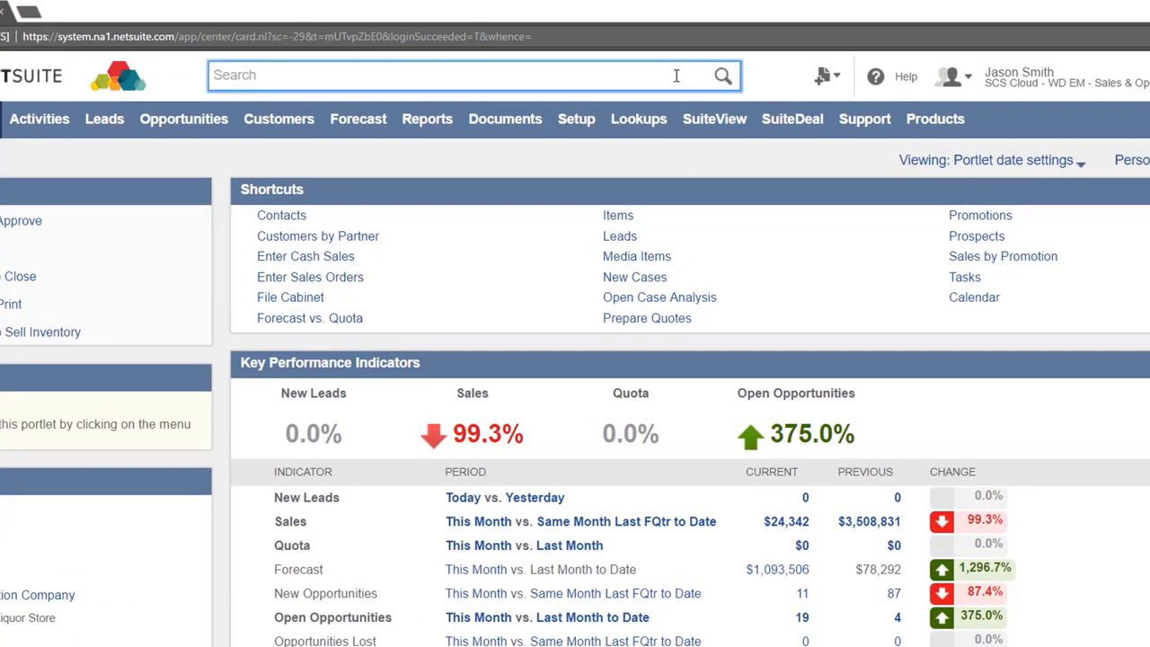
{"action": "type", "text": "it: lodge"}
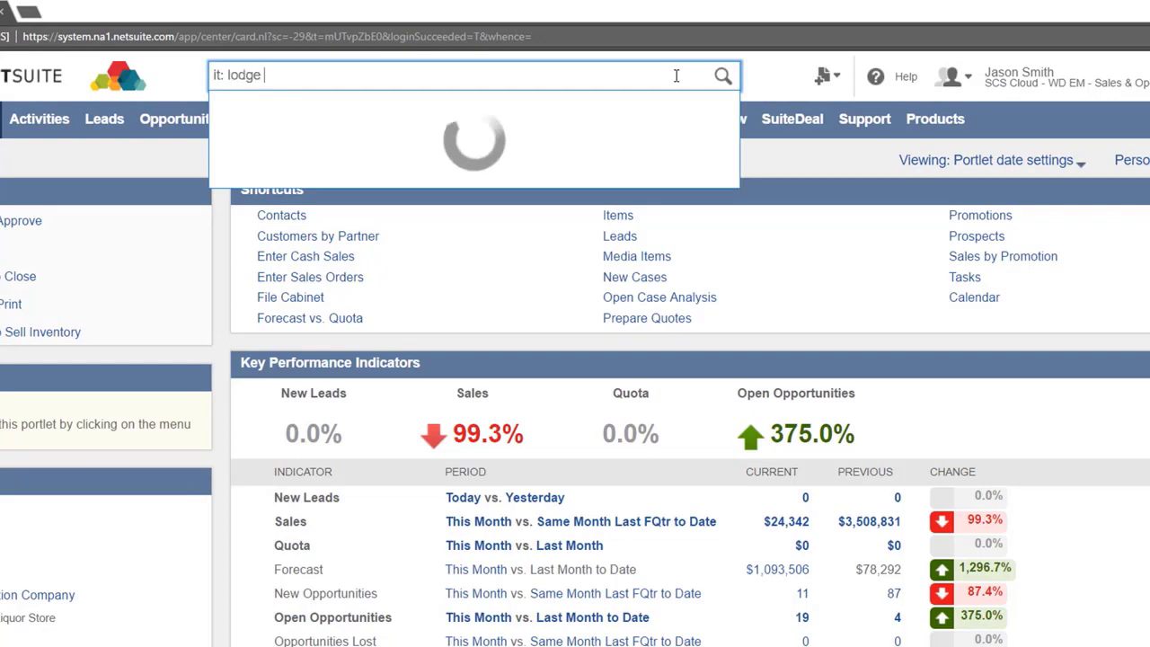
{"action": "type", "text": "jacket"}
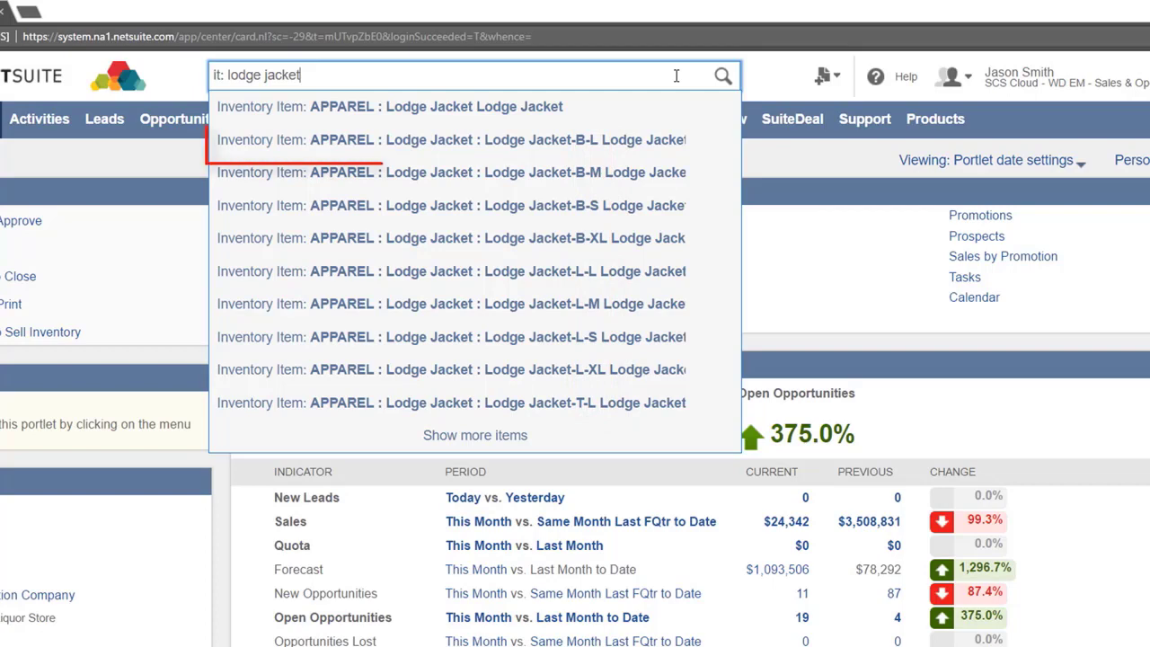
{"action": "mouse_move", "coordinate": [450, 140]}
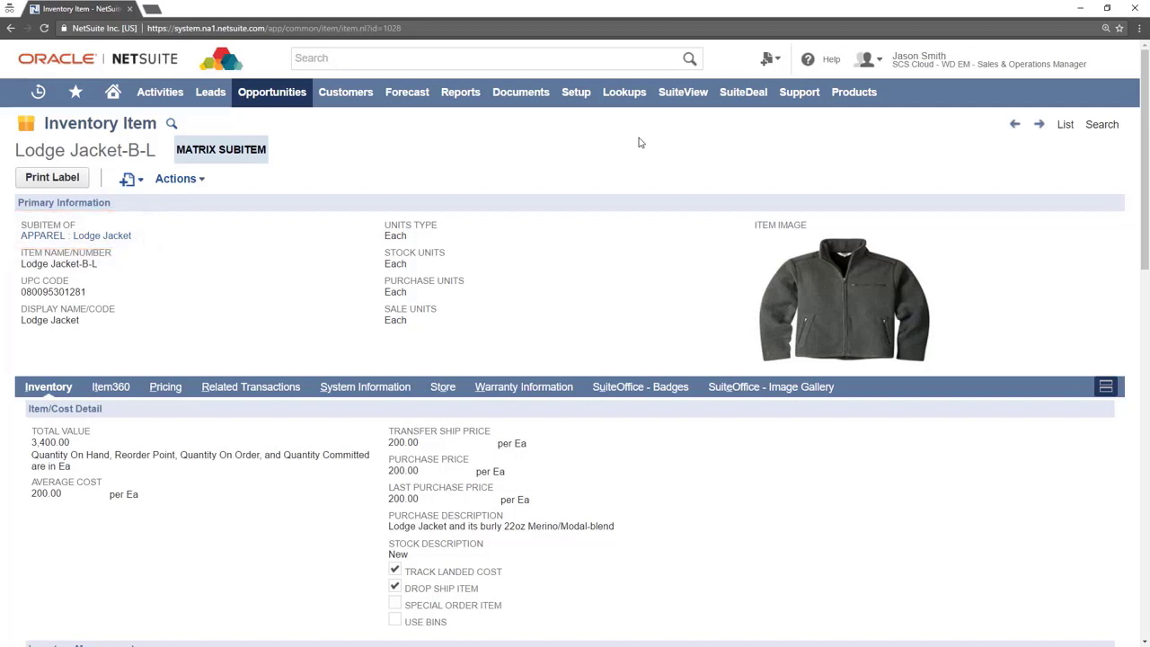
{"action": "mouse_move", "coordinate": [989, 162]}
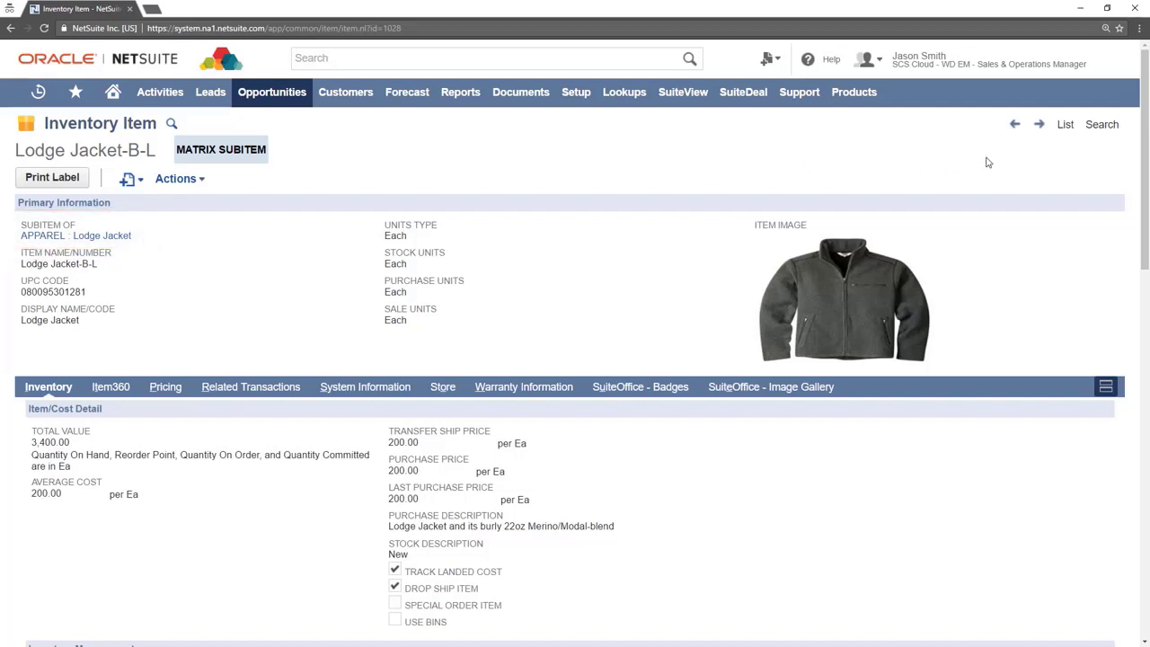
{"action": "scroll", "scroll_direction": "down", "scroll_amount": 3}
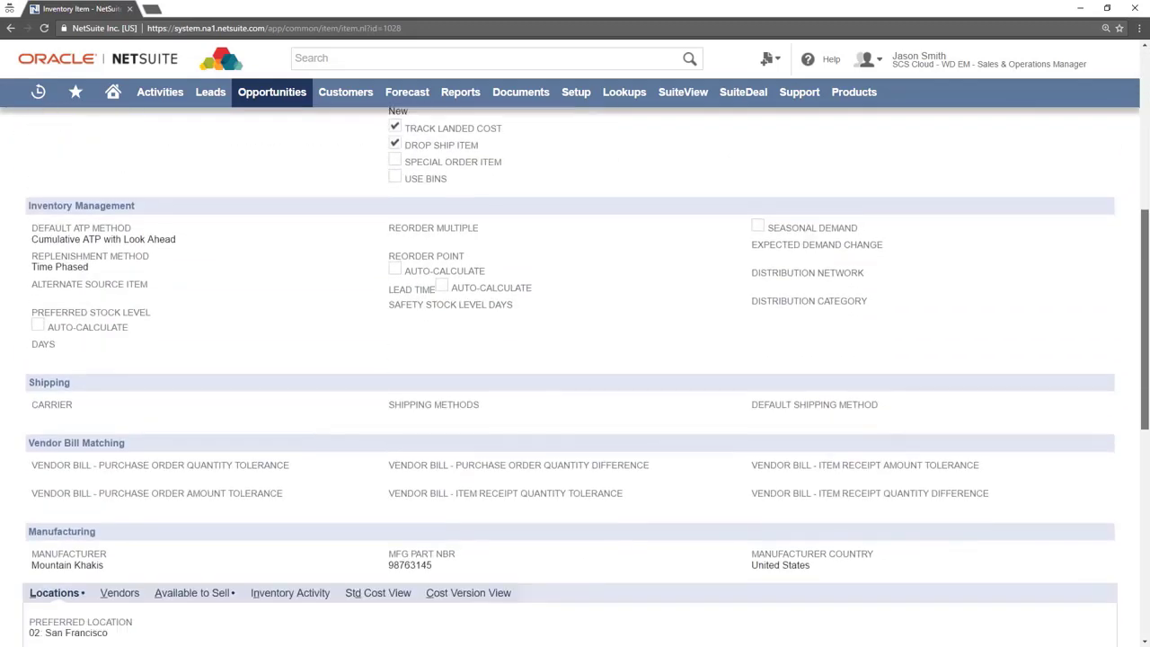
{"action": "scroll", "scroll_direction": "down", "scroll_amount": 3}
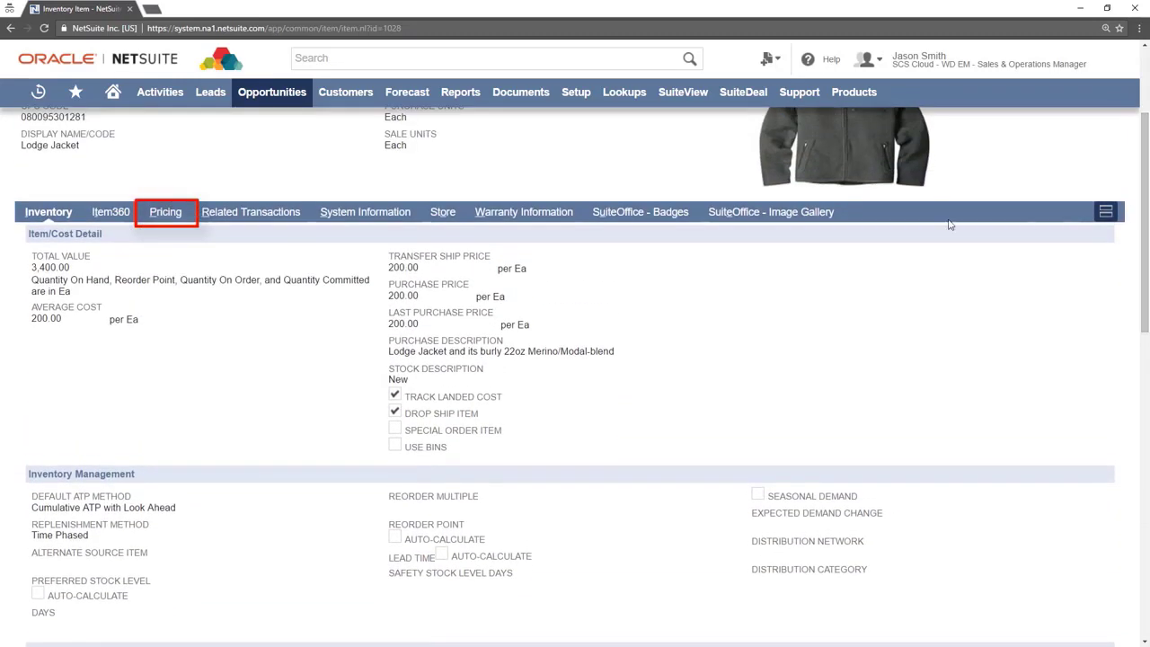
Review the item's pricing levels and quantity breaks, then move to its related transactions.
{"action": "left_click", "coordinate": [166, 212]}
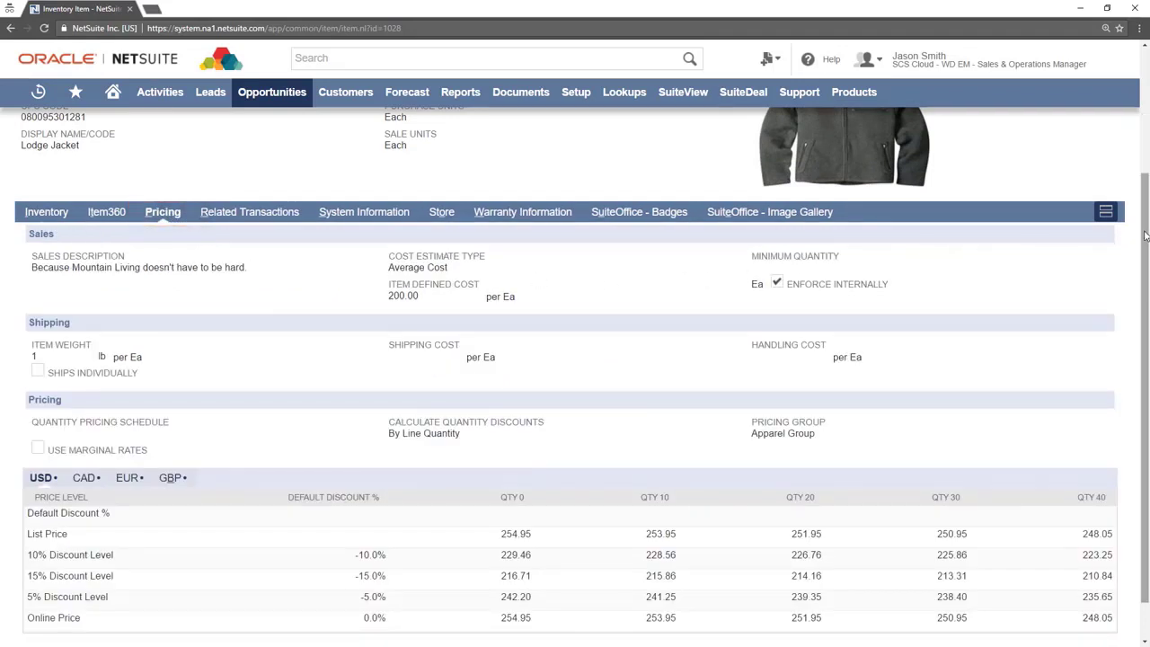
{"action": "scroll", "scroll_direction": "down", "scroll_amount": 3}
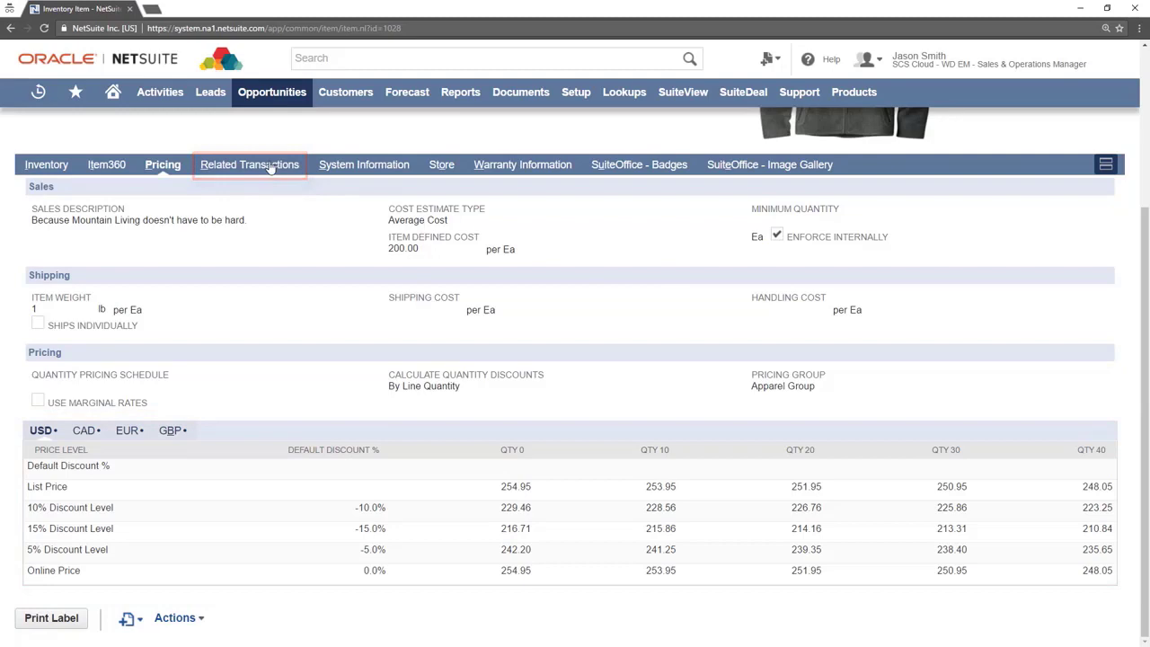
{"action": "left_click", "coordinate": [248, 166]}
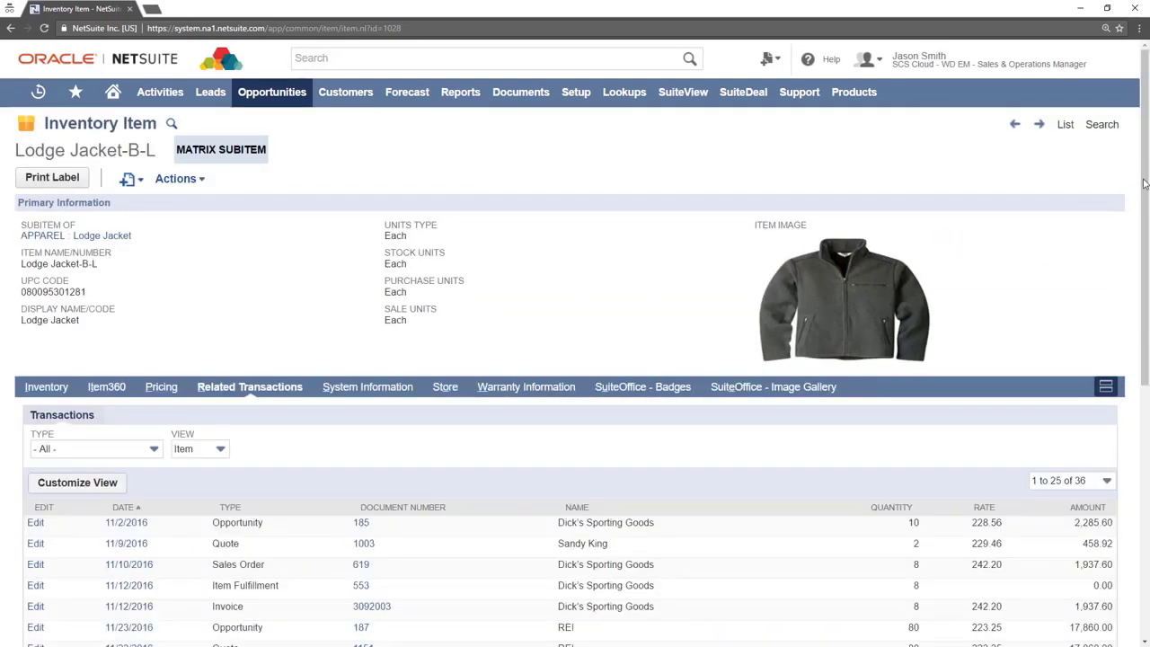
Scroll through the December 2016 related transactions for REI, Dick's Sporting Goods and others.
{"action": "scroll", "scroll_direction": "down", "scroll_amount": 3}
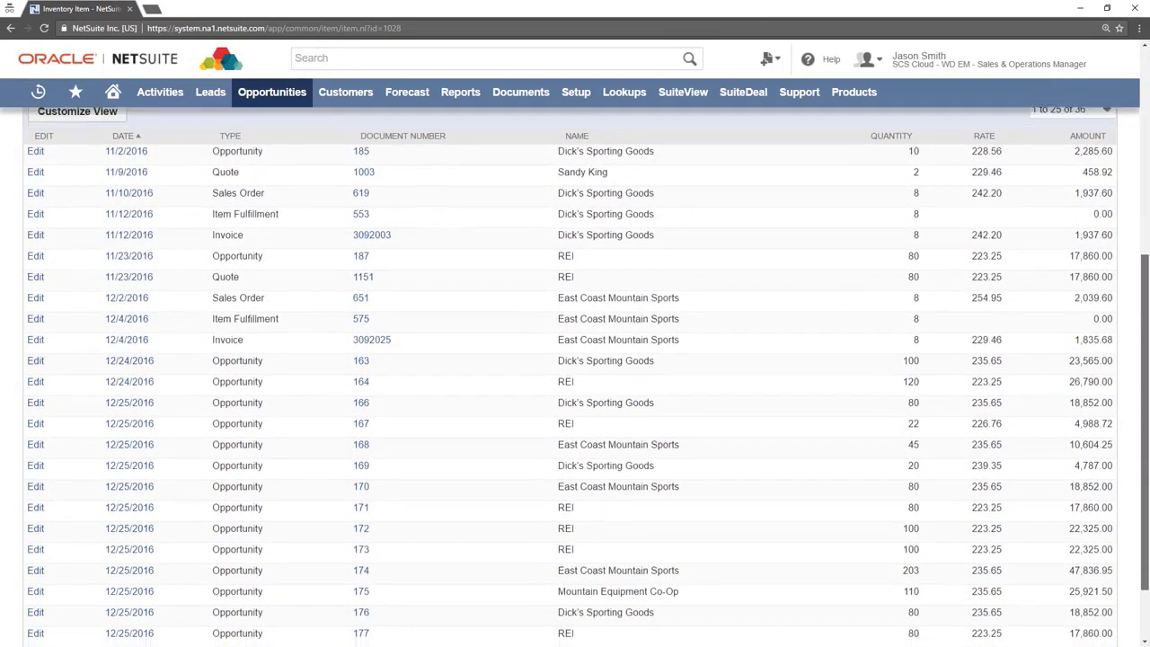
{"action": "scroll", "scroll_direction": "down", "scroll_amount": 3}
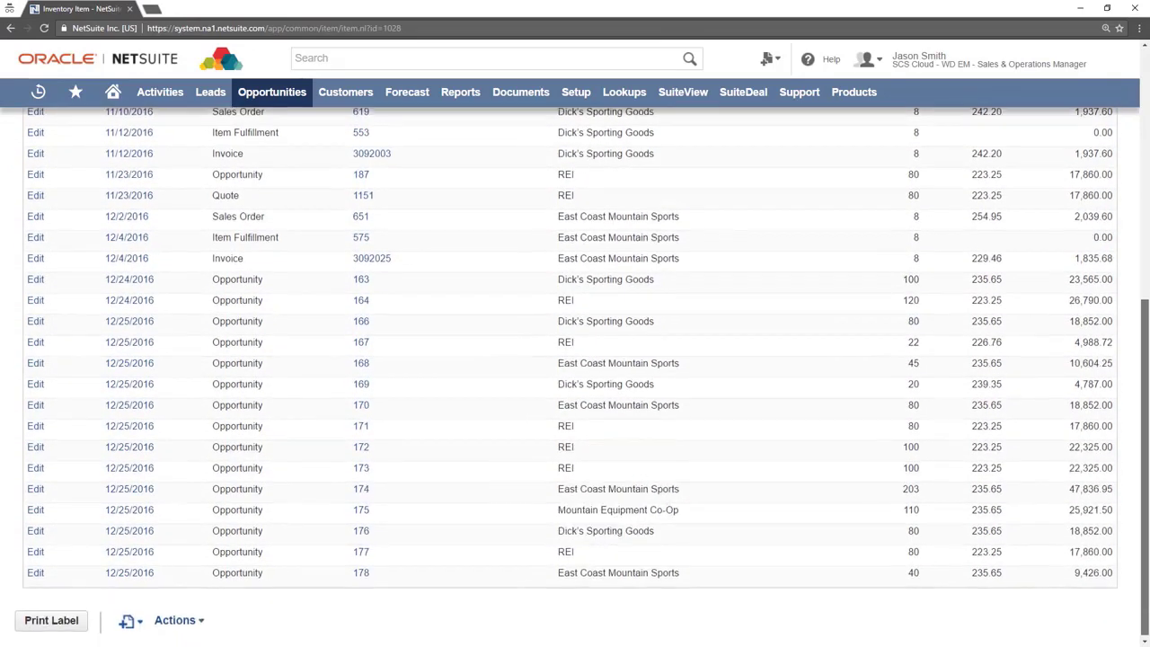